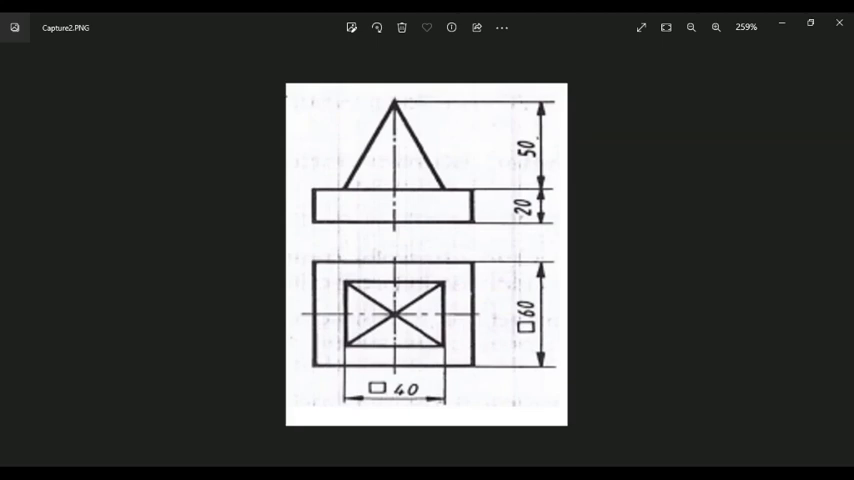
mouse_move(663, 175)
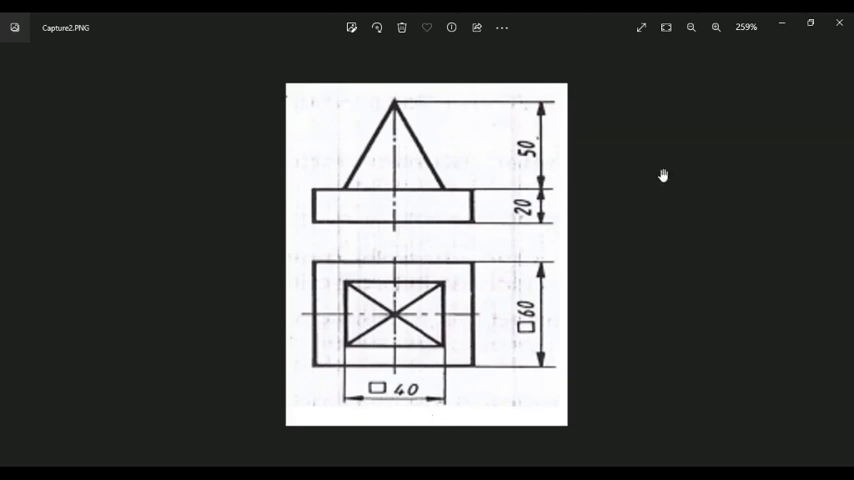
mouse_move(664, 163)
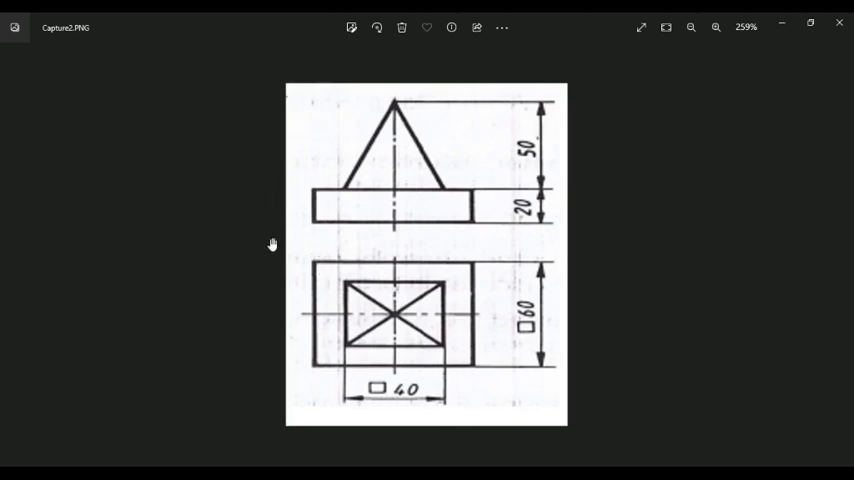
mouse_move(660, 353)
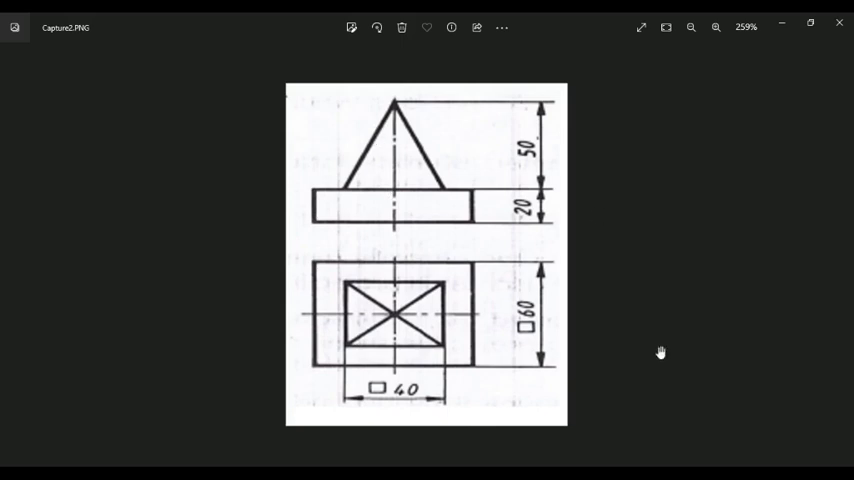
mouse_move(310, 205)
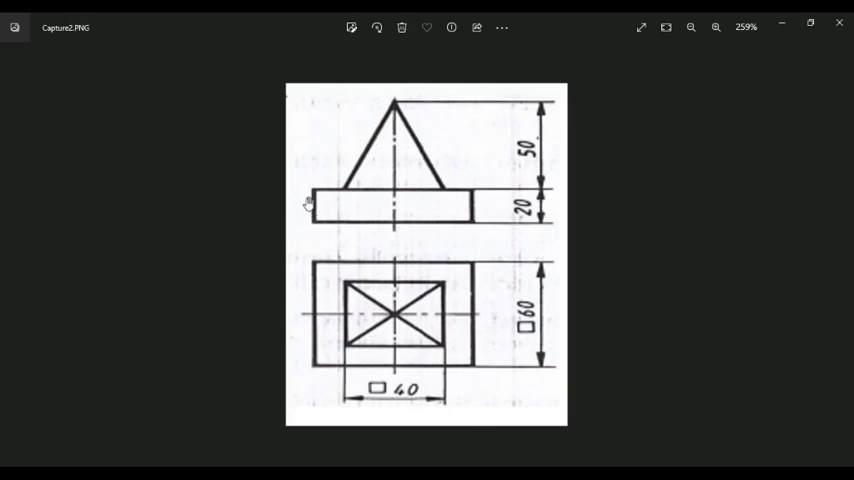
mouse_move(398, 193)
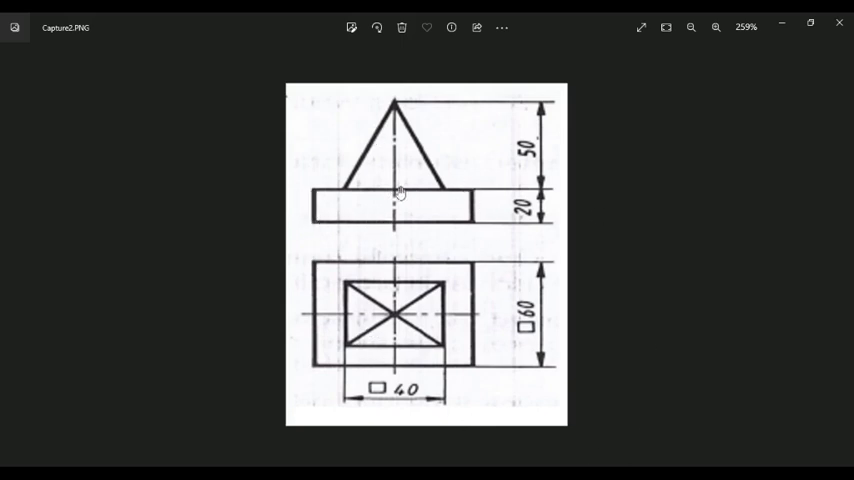
mouse_move(276, 276)
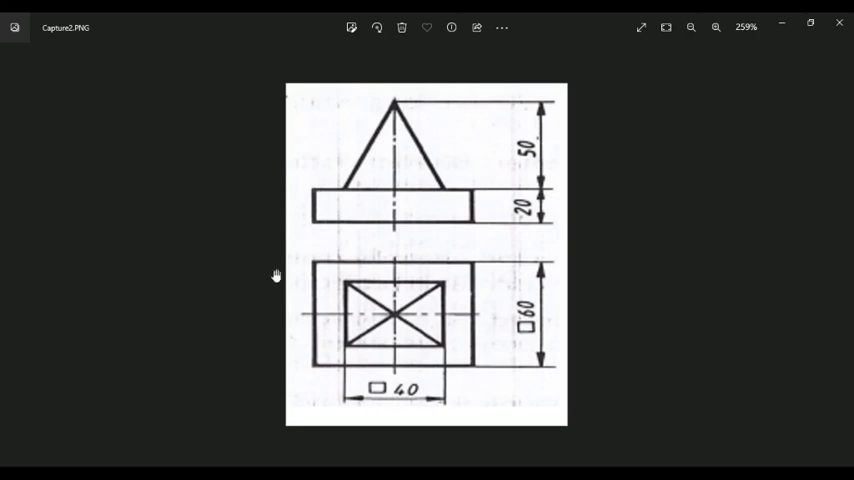
mouse_move(394, 370)
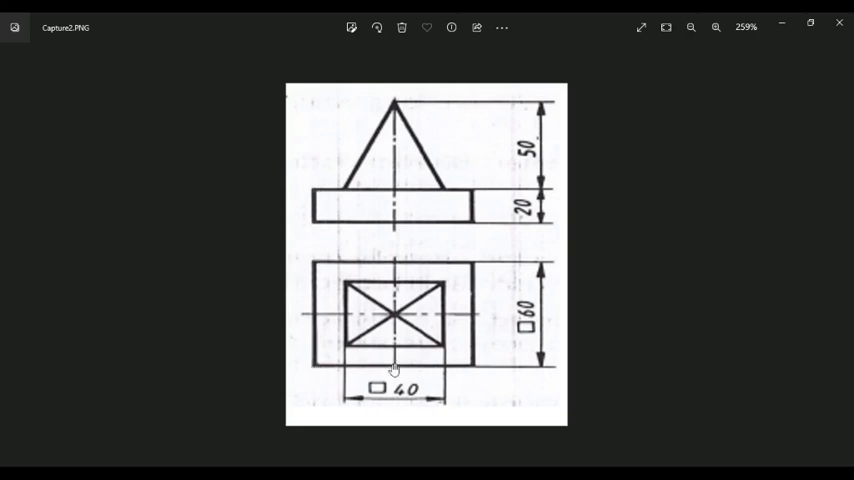
mouse_move(310, 258)
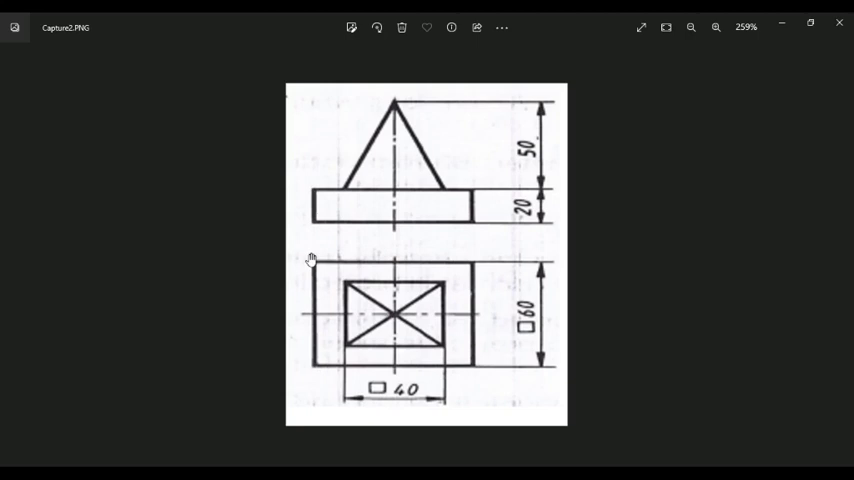
mouse_move(540, 328)
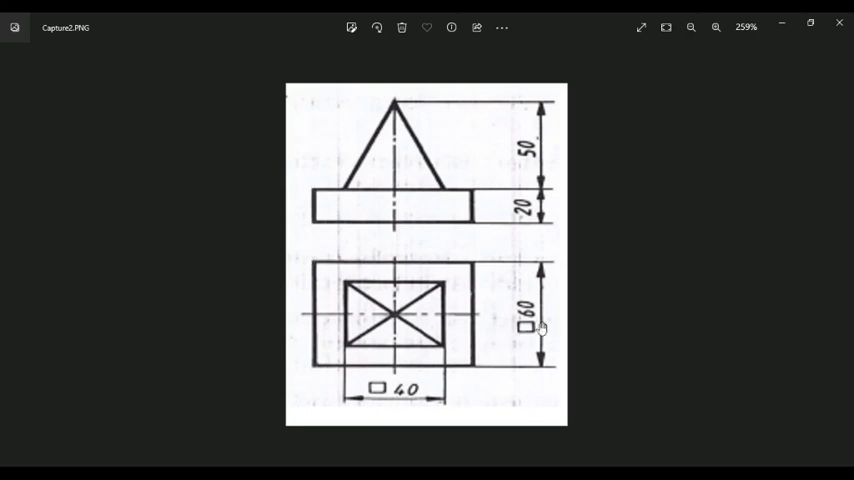
mouse_move(378, 138)
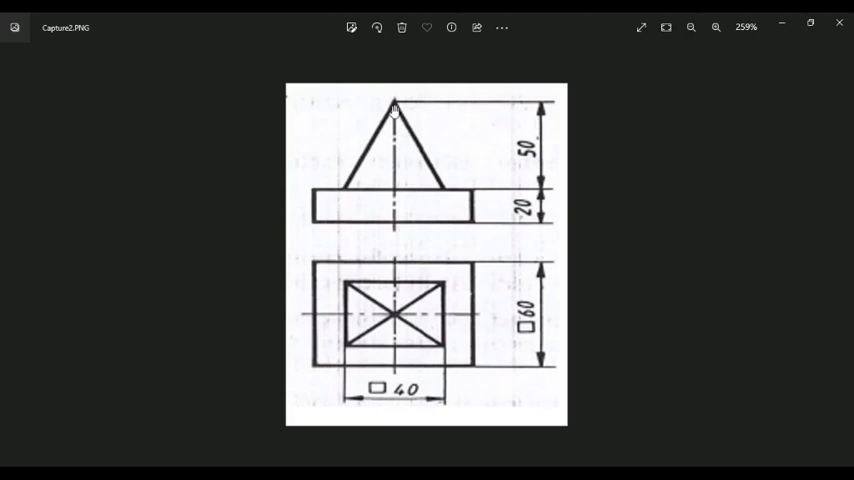
mouse_move(447, 360)
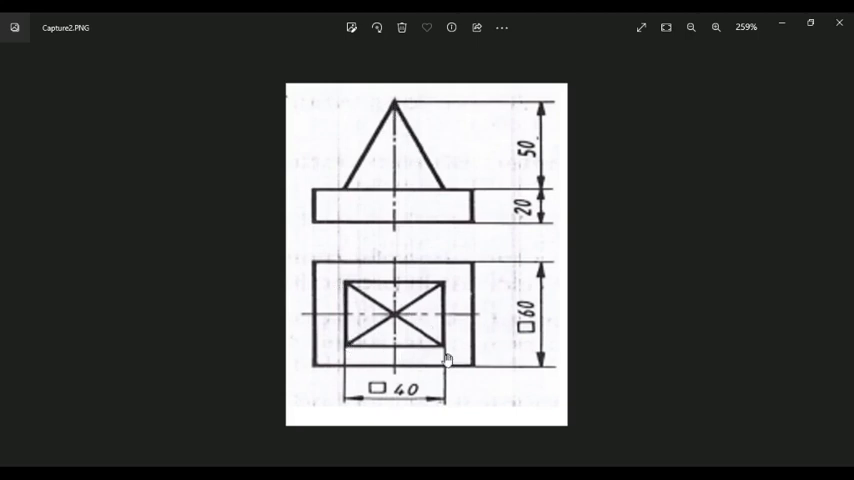
mouse_move(353, 298)
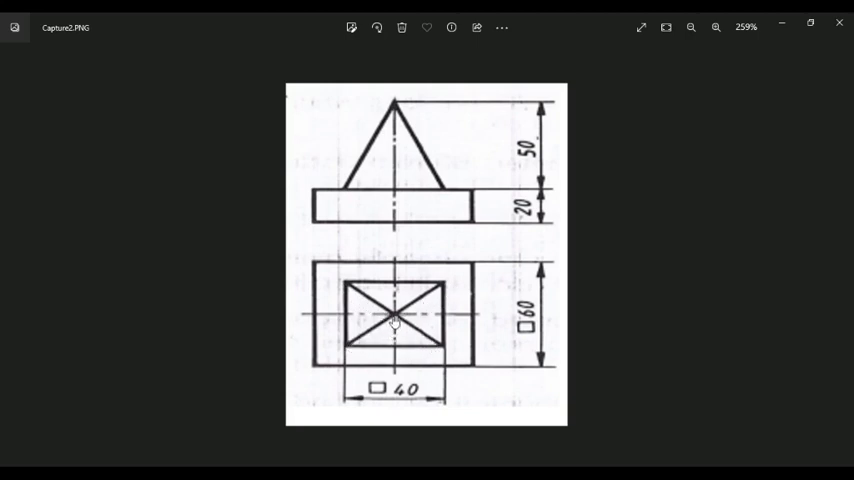
mouse_move(395, 105)
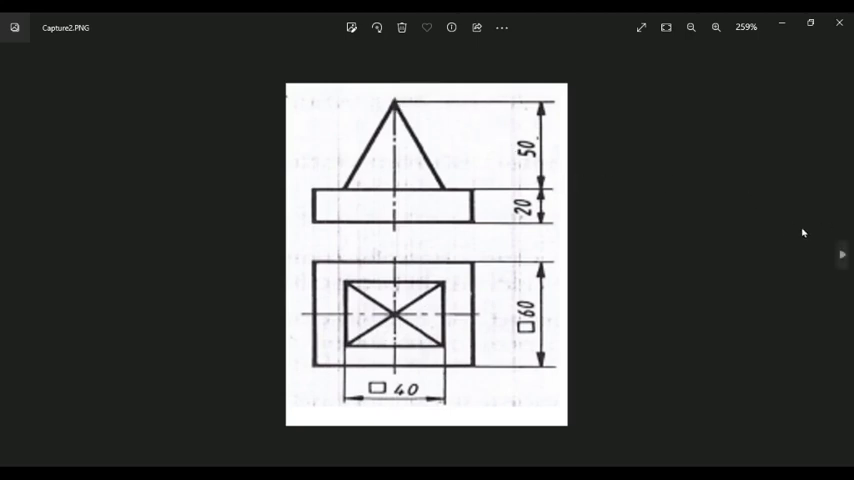
mouse_move(721, 106)
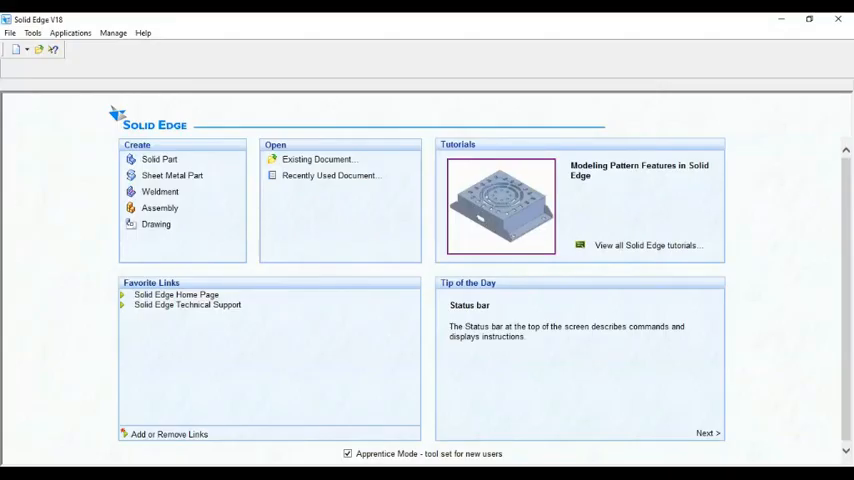
mouse_move(156, 224)
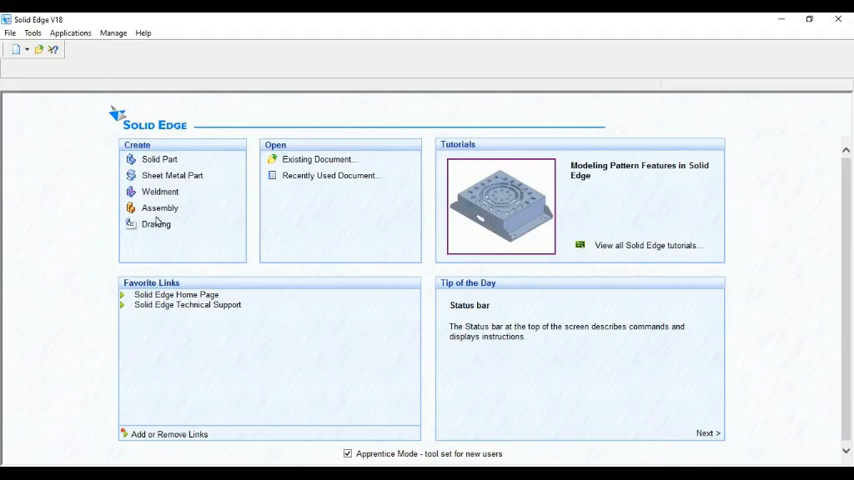
Create a new blank drawing document (Draft4) from the start screen
left_click(156, 224)
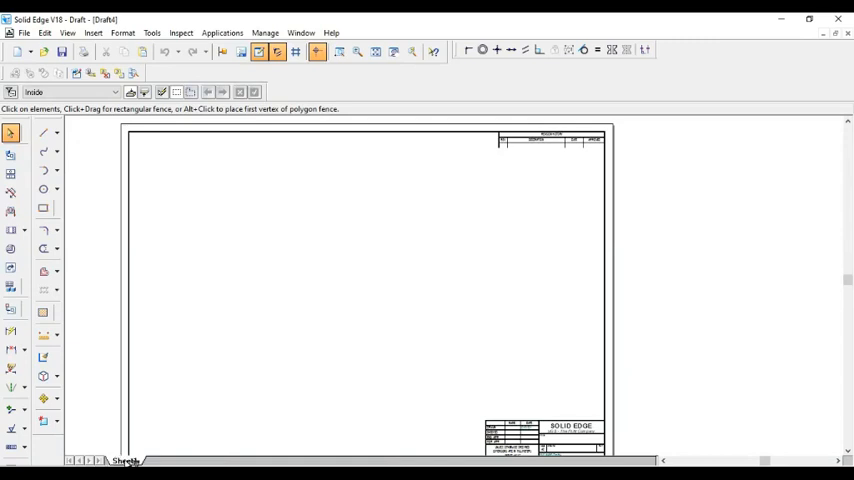
Turn off Sheet1's background in Sheet Setup and fit the blank sheet in view
right_click(124, 460)
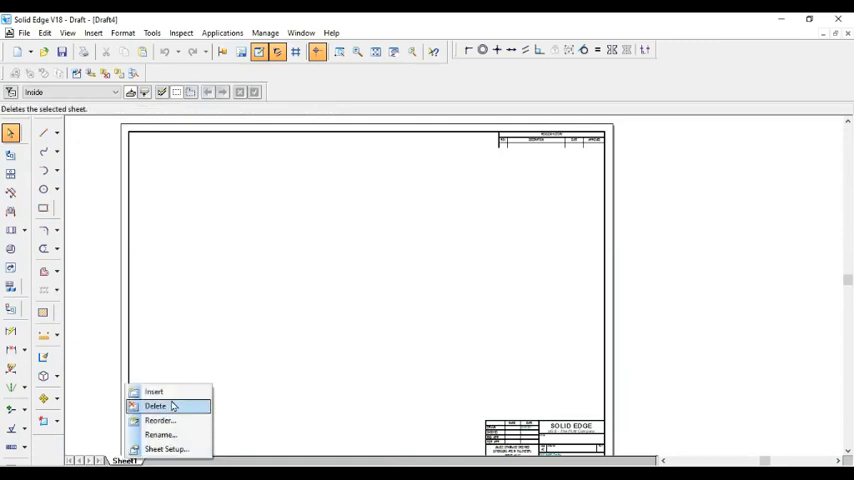
left_click(166, 448)
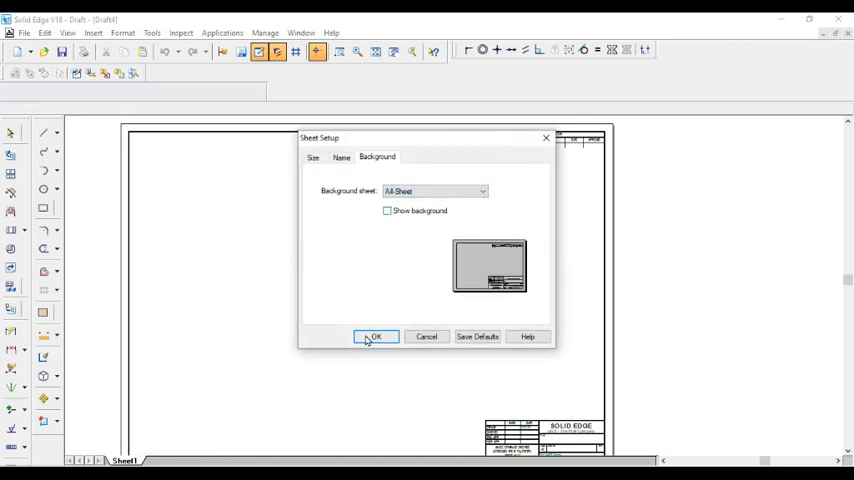
left_click(374, 336)
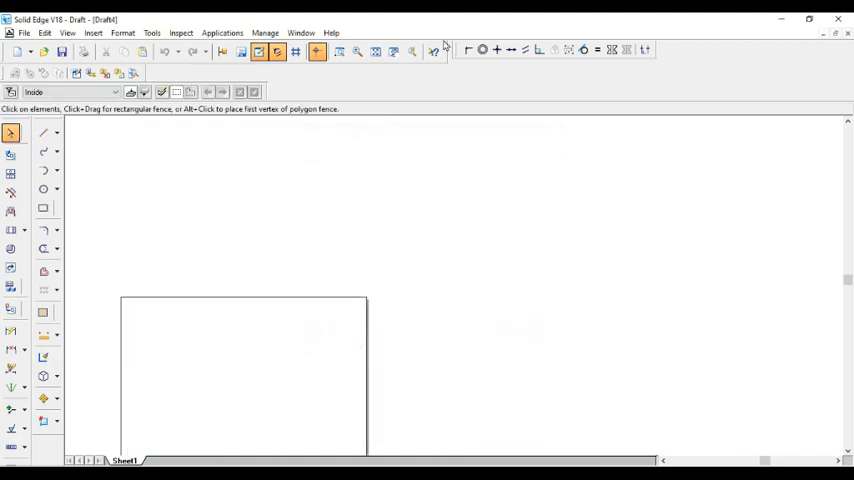
left_click(375, 51)
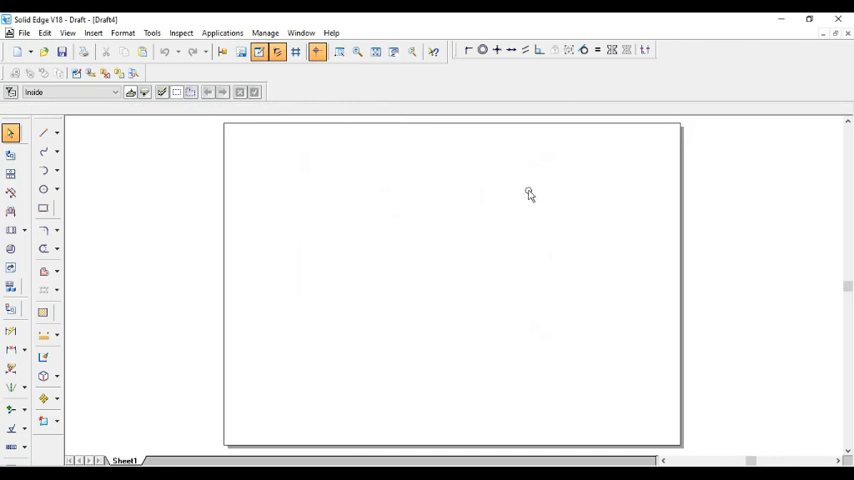
mouse_move(142, 263)
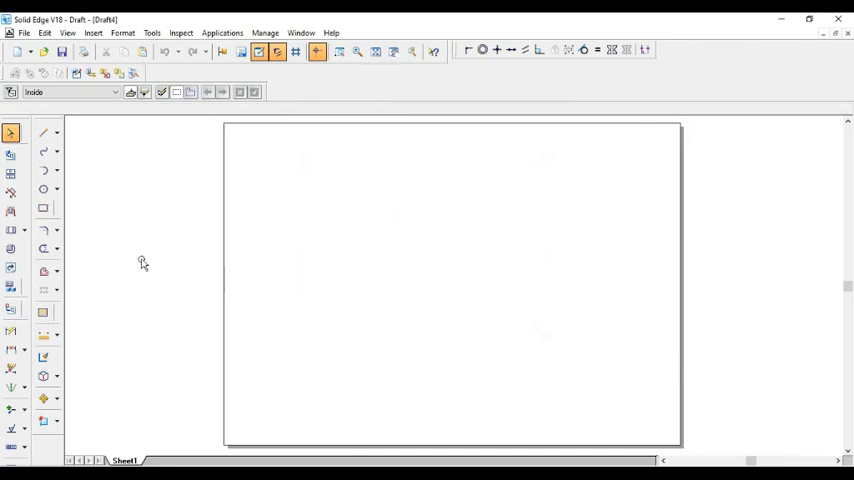
Draw the horizontal baseline, a right inclined line from its midpoint, and start the left line with angle 19
left_click(43, 133)
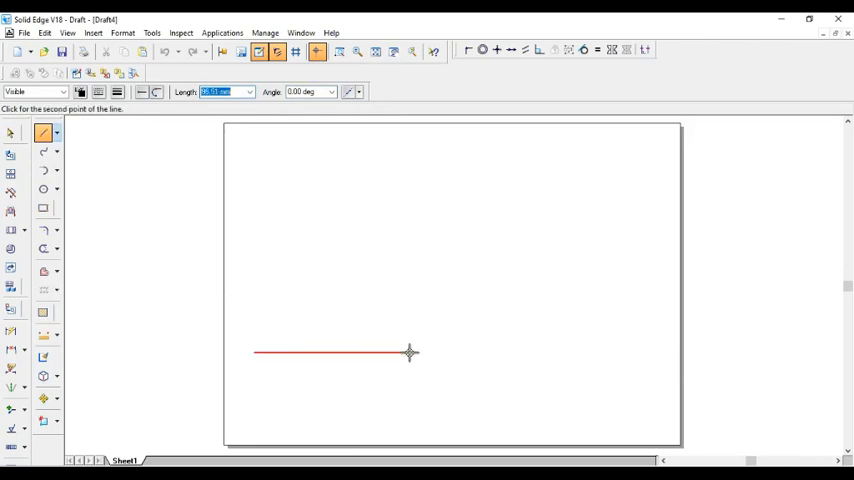
mouse_move(647, 350)
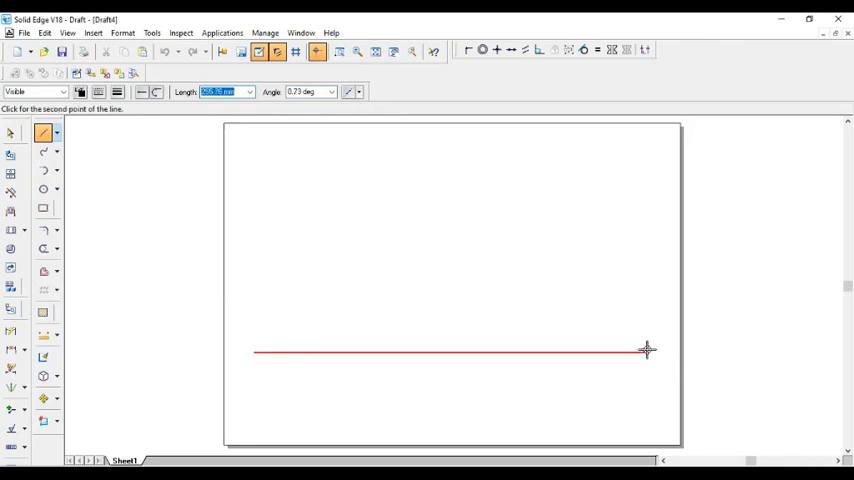
left_click(647, 350)
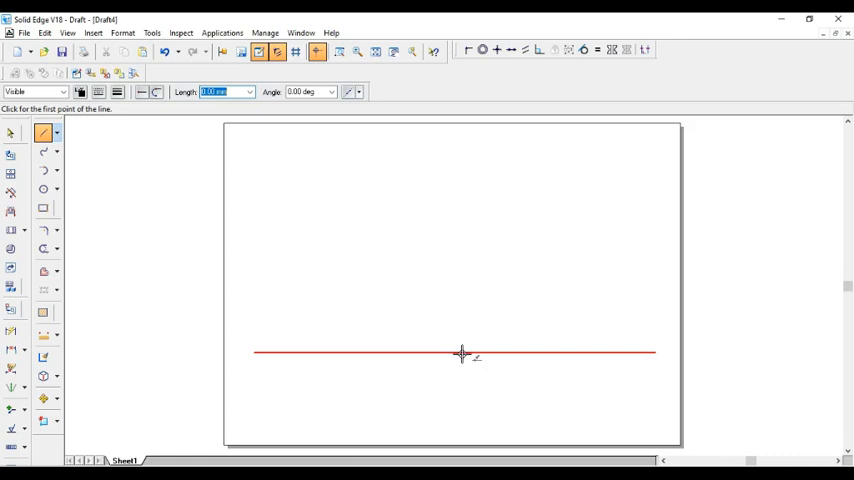
left_click(462, 353)
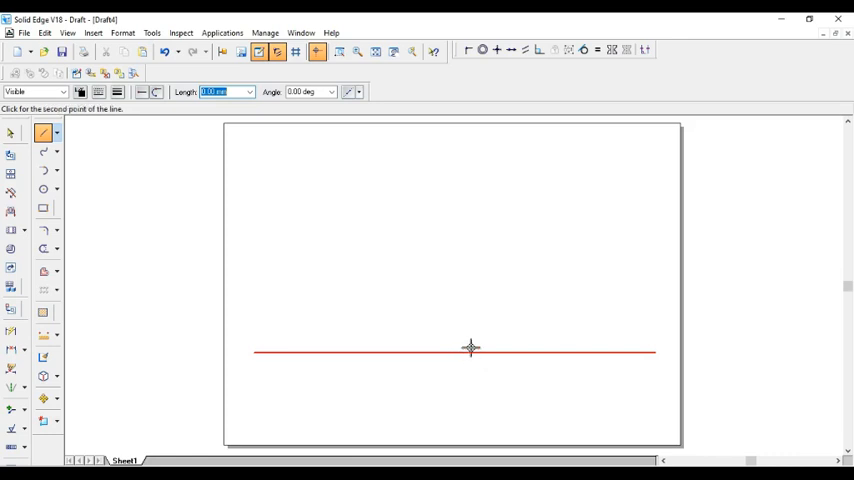
mouse_move(575, 248)
type("30")
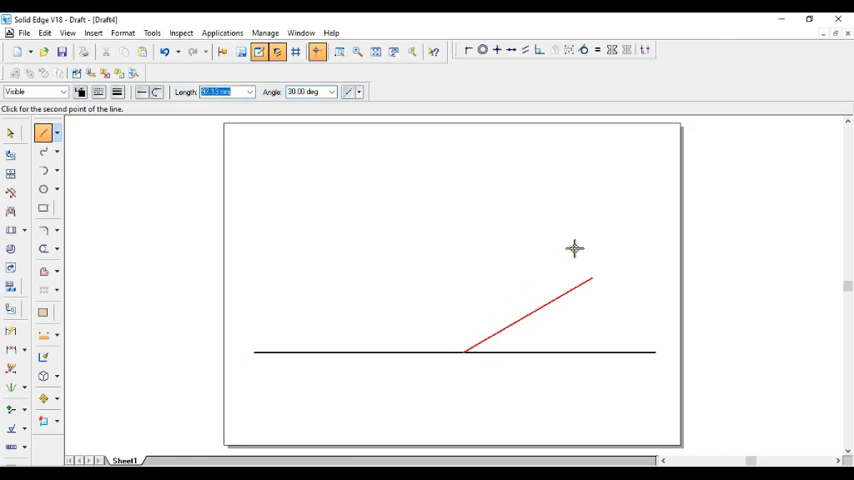
left_click(641, 251)
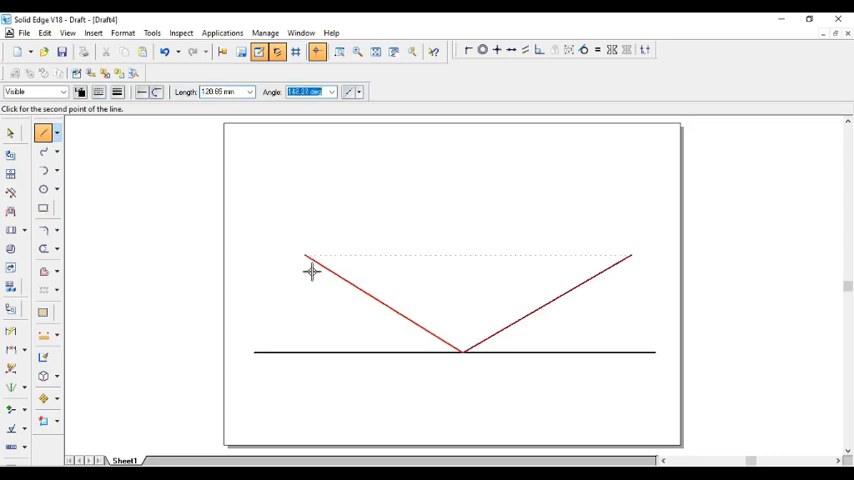
mouse_move(300, 303)
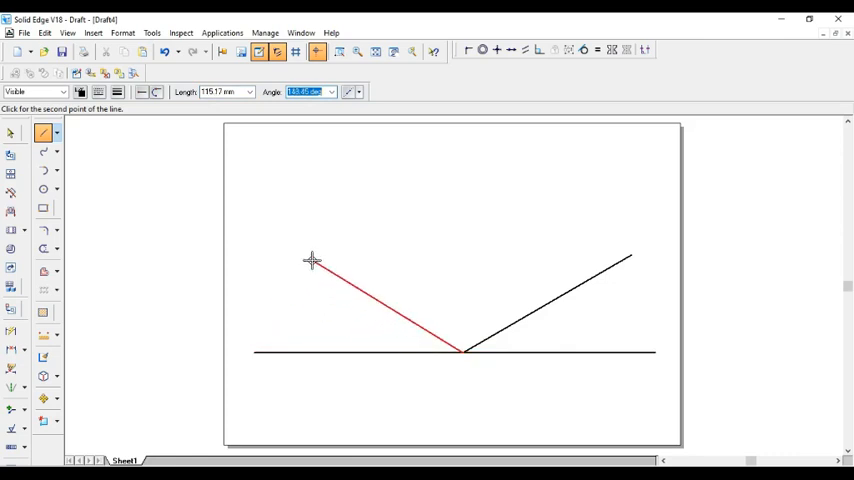
type("19")
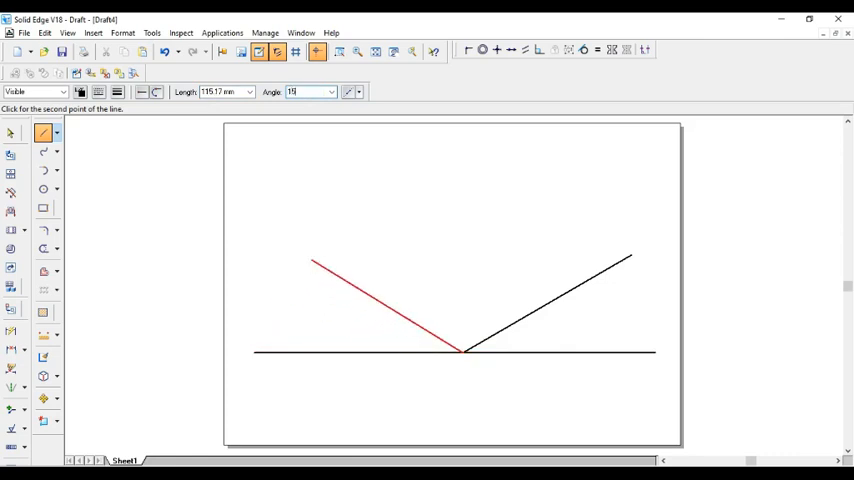
mouse_move(273, 240)
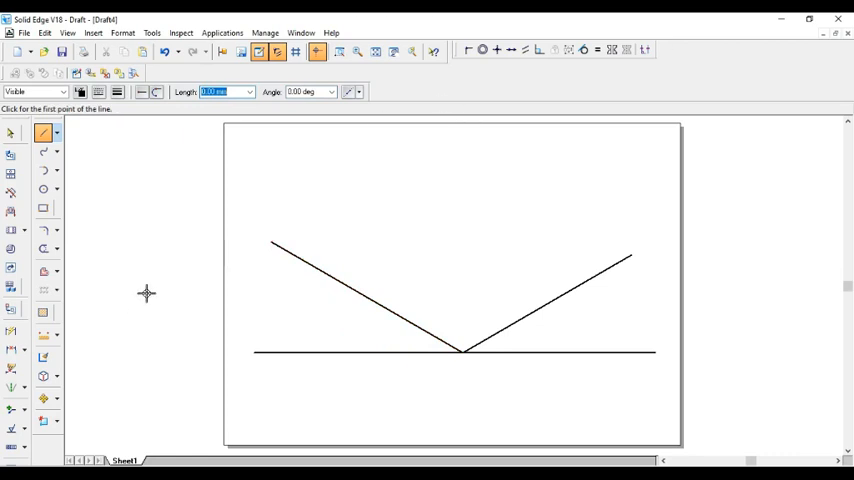
Select the baseline and both inclined lines and give them a thin line width
left_click(390, 315)
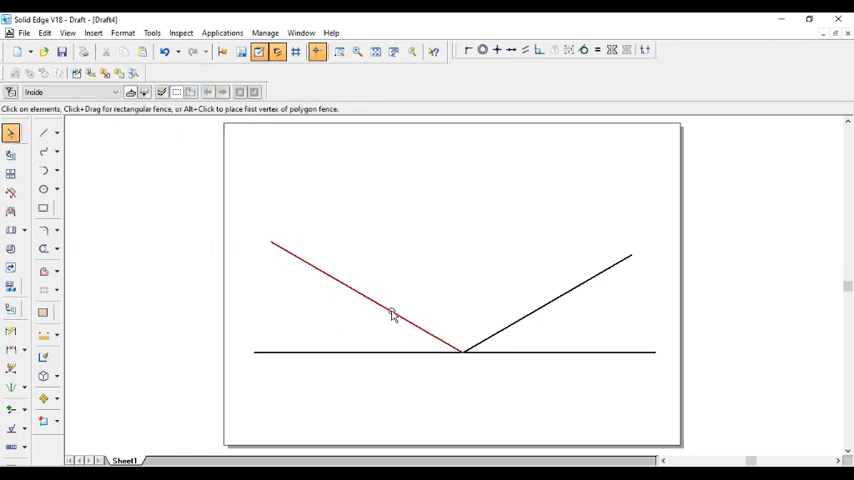
left_click(565, 290)
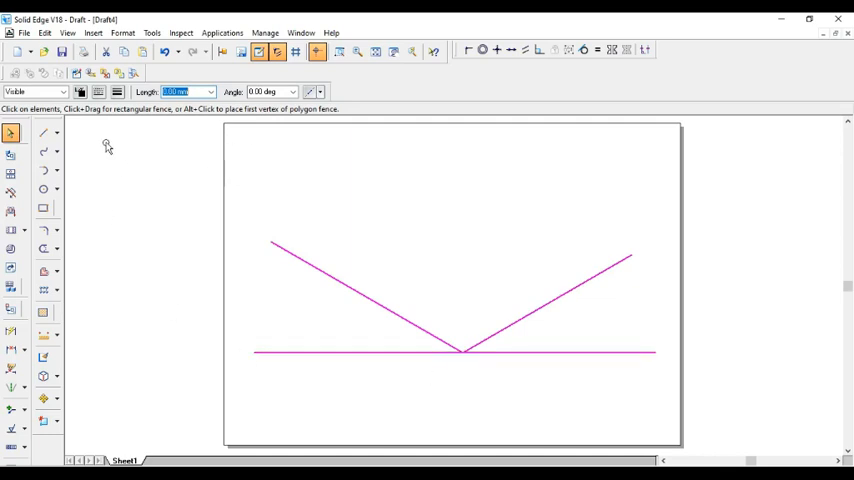
left_click(117, 91)
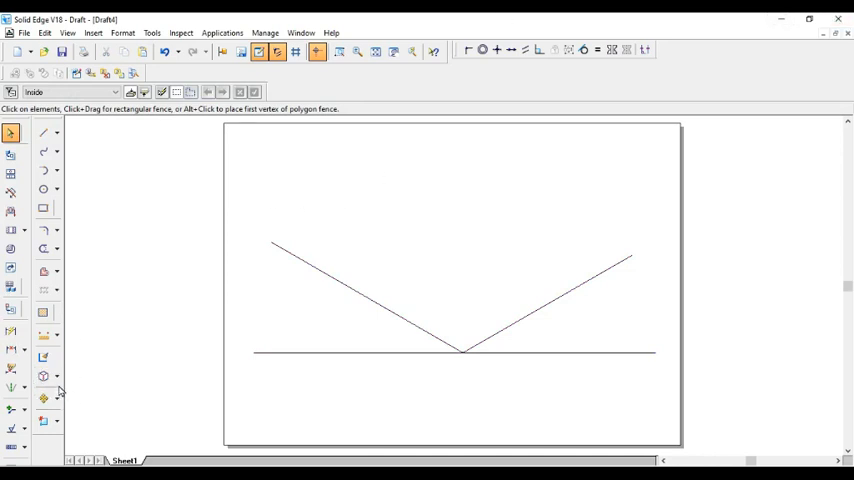
Start an Angle Between dimension on the right inclined line and dismiss the placement error
left_click(11, 348)
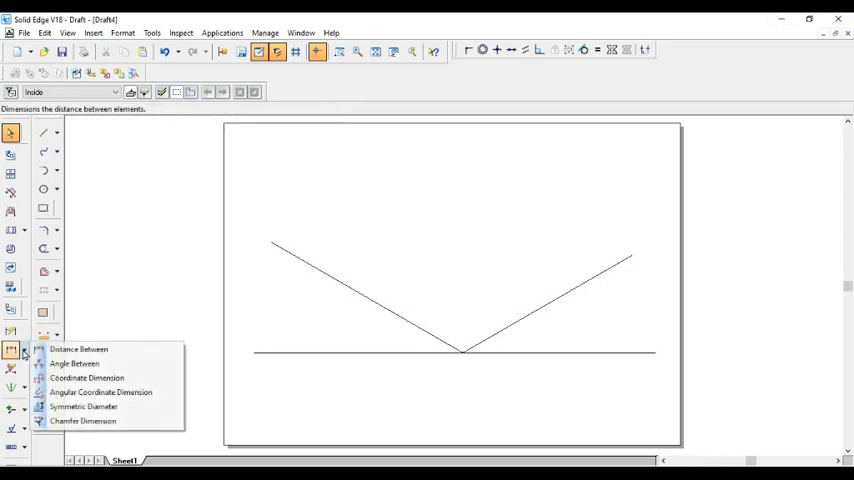
left_click(75, 363)
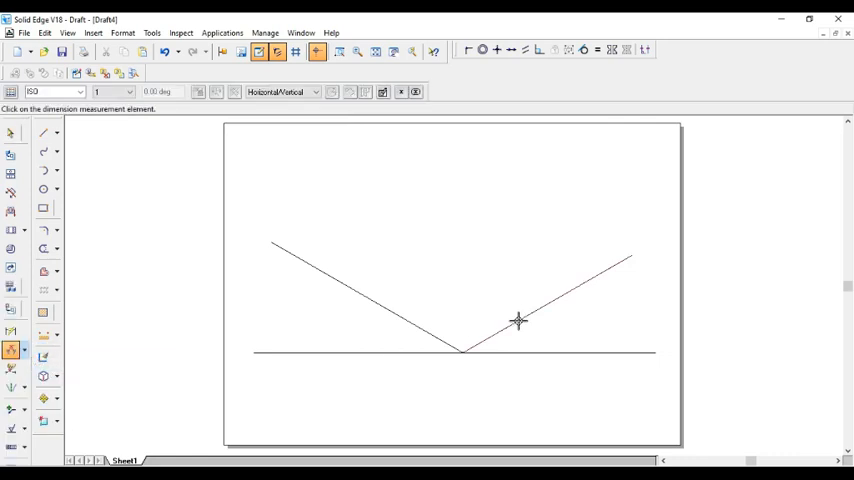
left_click(520, 320)
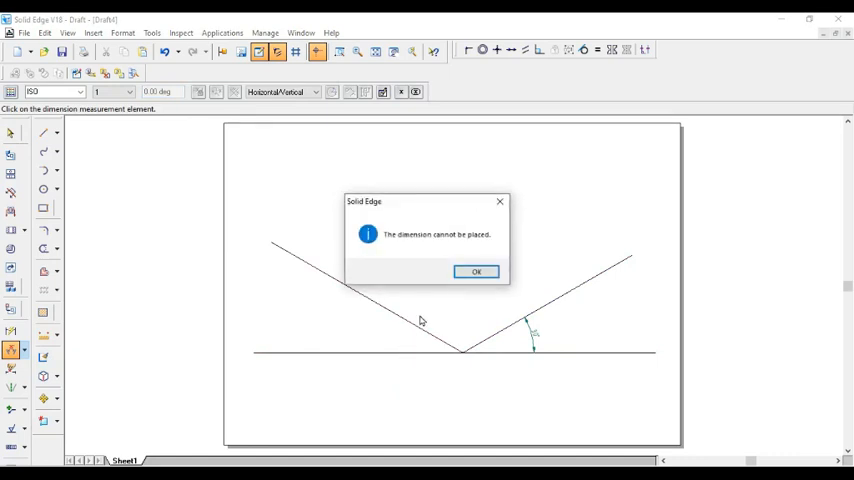
left_click(476, 271)
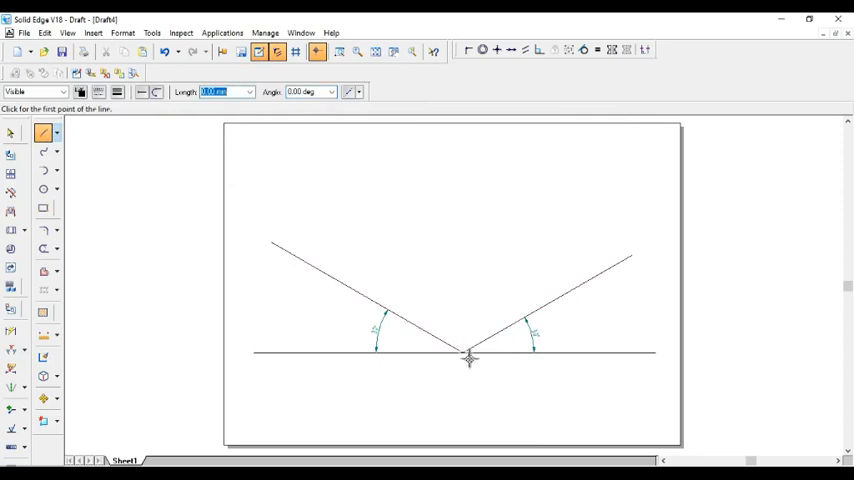
mouse_move(475, 263)
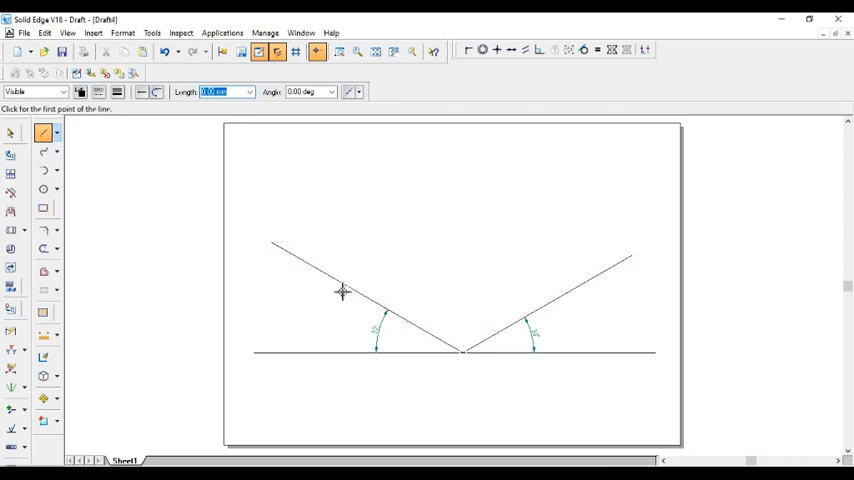
mouse_move(489, 267)
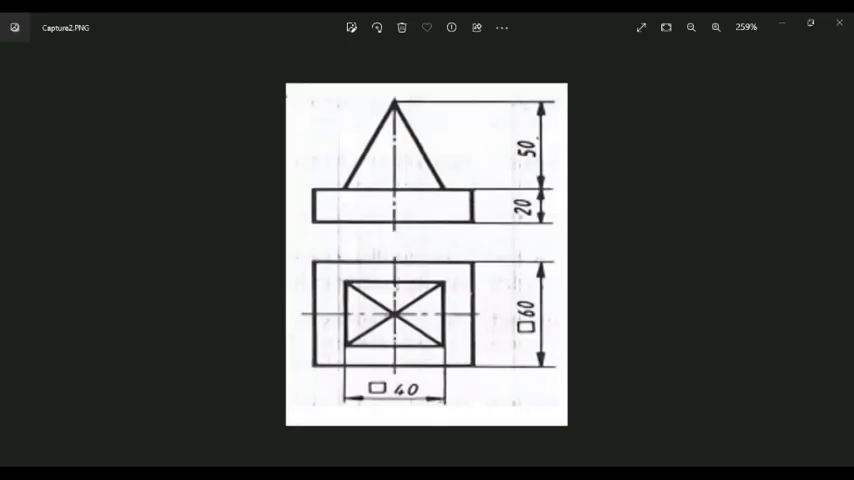
mouse_move(330, 320)
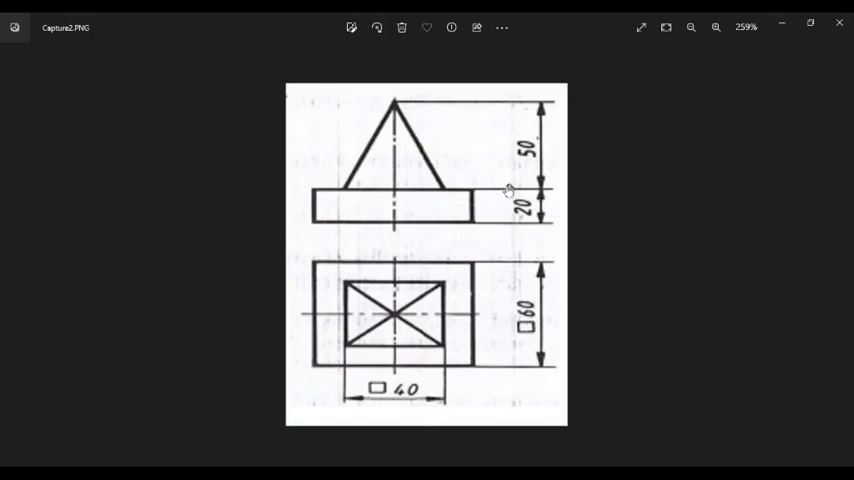
mouse_move(465, 295)
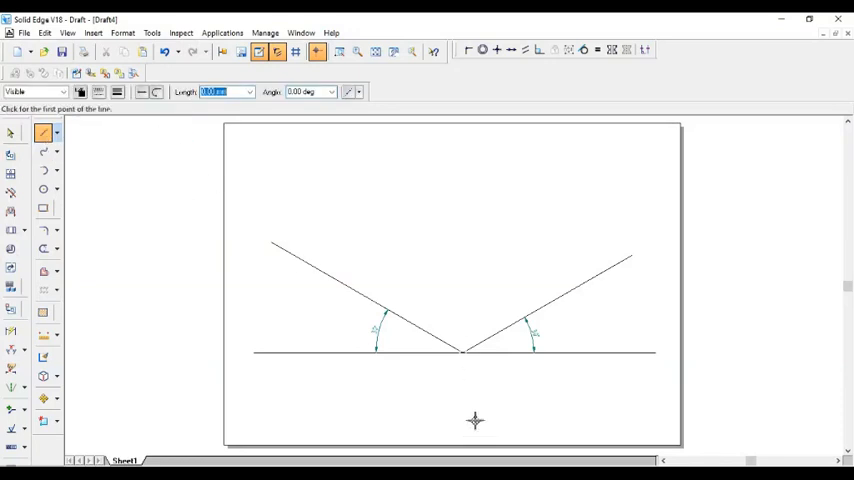
Start the 60 mm edge at the origin along the right inclined axis
left_click(461, 349)
type("60")
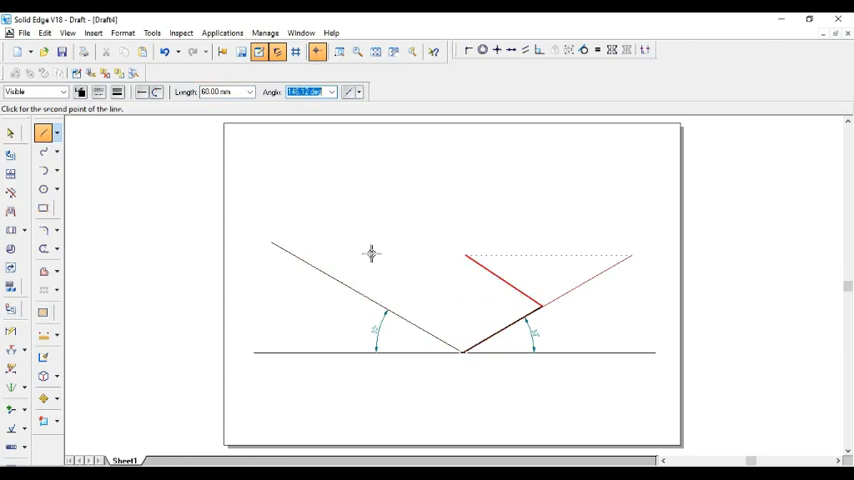
mouse_move(475, 273)
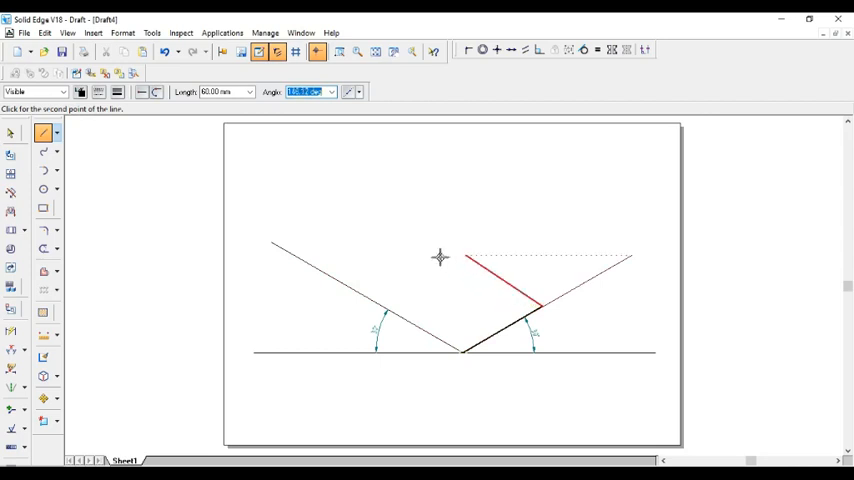
mouse_move(349, 222)
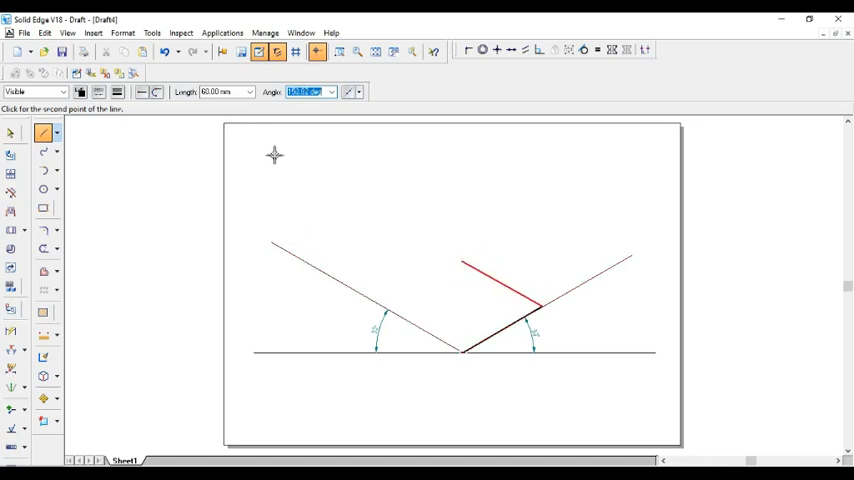
mouse_move(303, 143)
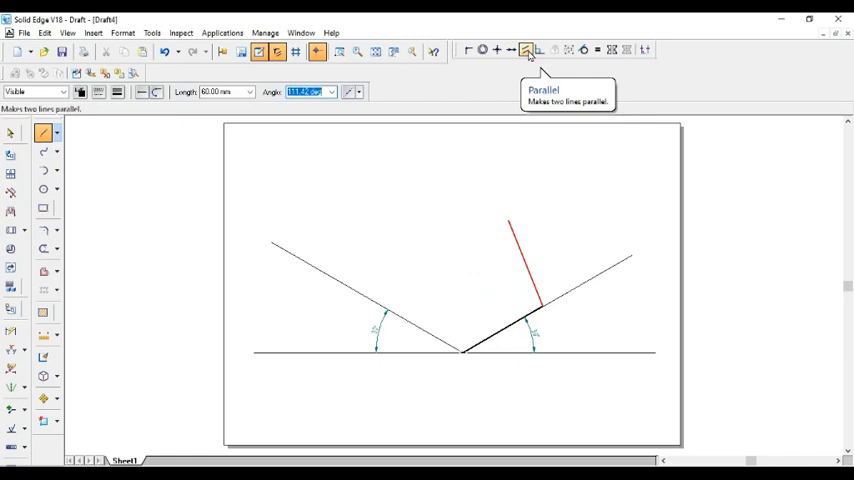
Abandon the unfinished line and enable Intersection point snapping in IntelliSketch
left_click(526, 50)
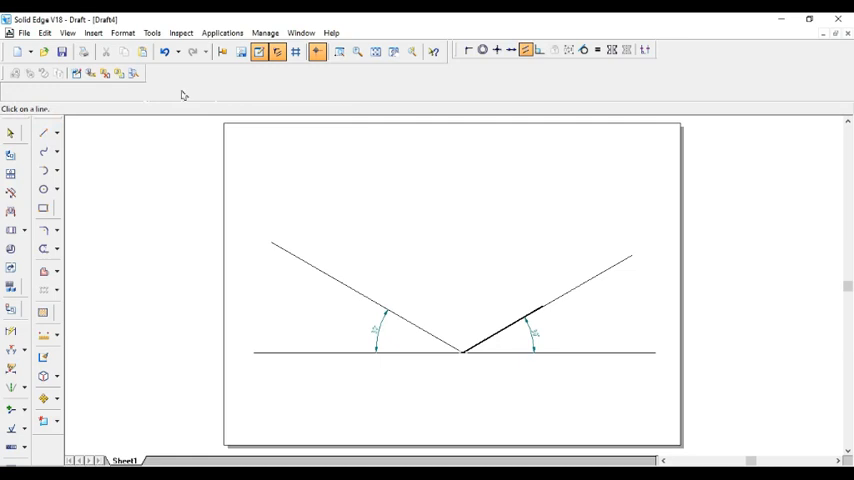
left_click(44, 133)
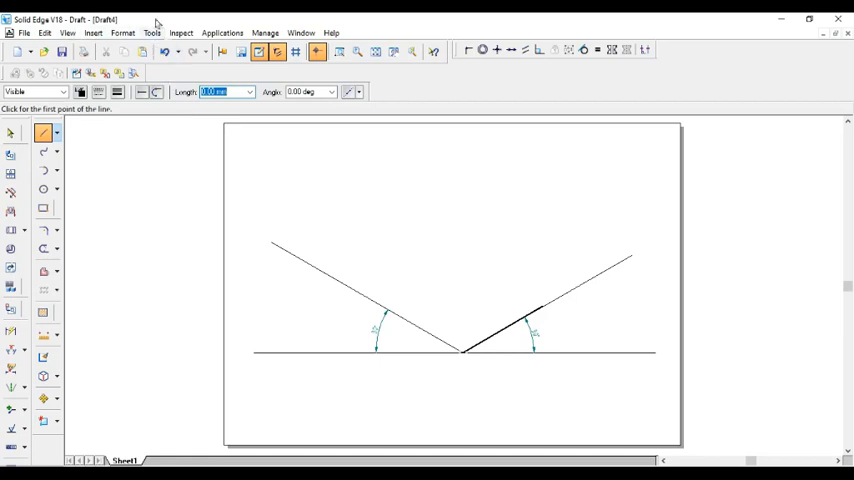
left_click(152, 33)
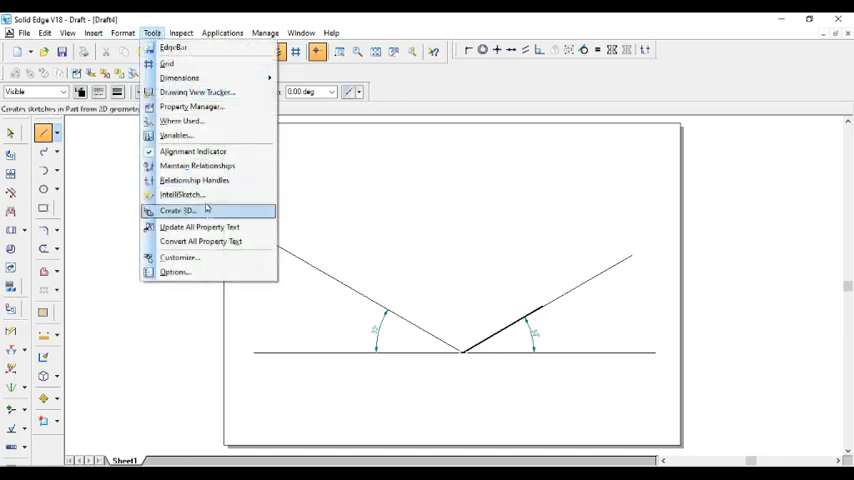
left_click(181, 194)
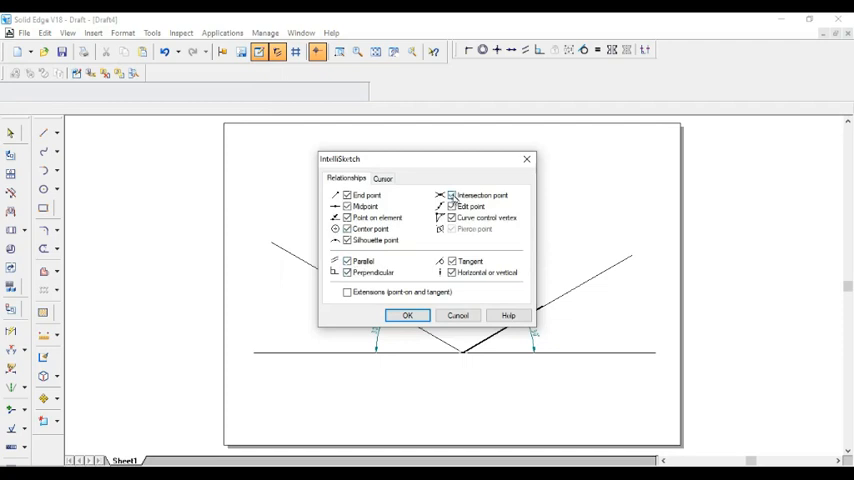
left_click(406, 315)
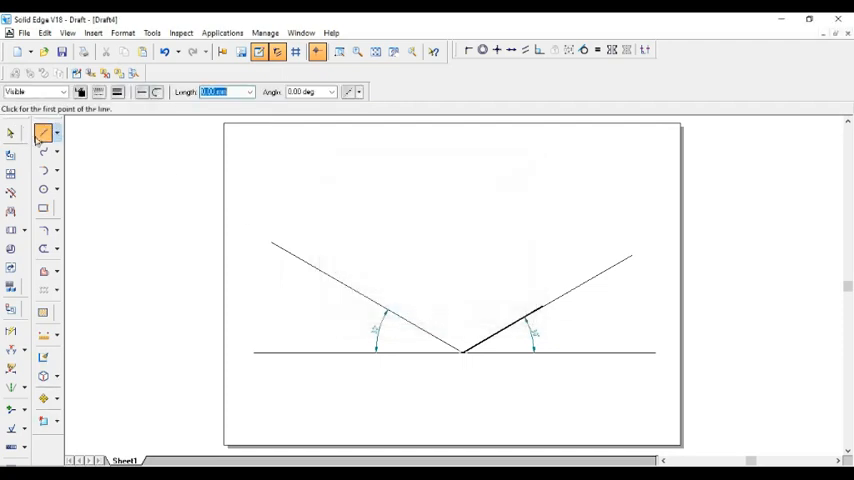
Draw the four ±30° edges of the isometric base rhombus, closing at the origin
left_click(461, 349)
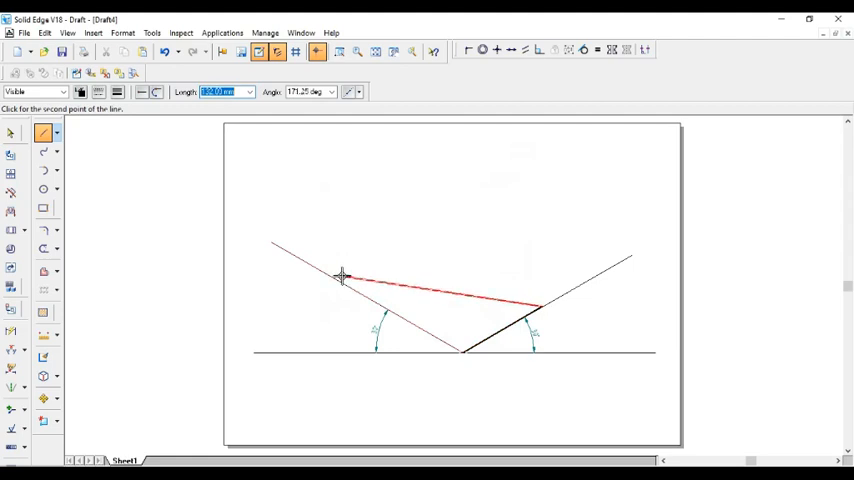
mouse_move(333, 276)
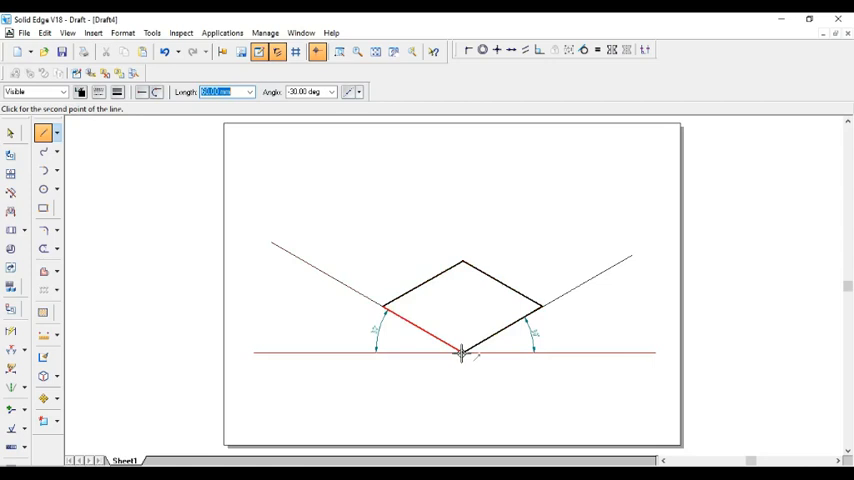
left_click(461, 355)
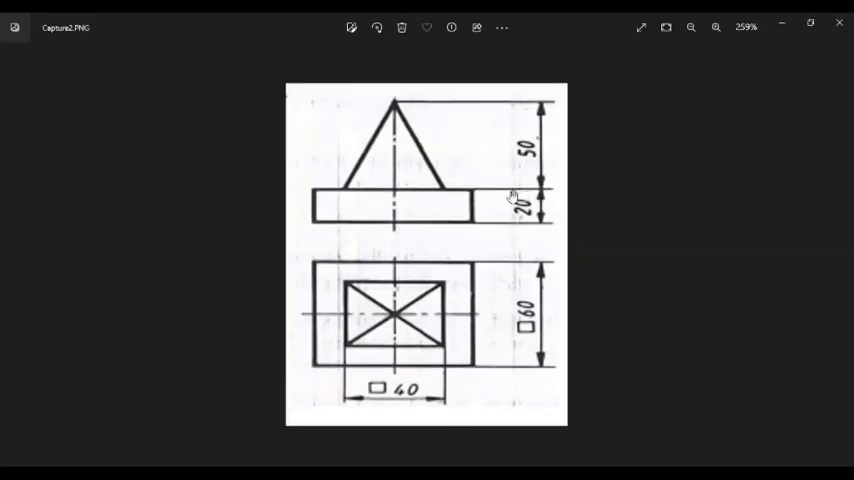
mouse_move(515, 205)
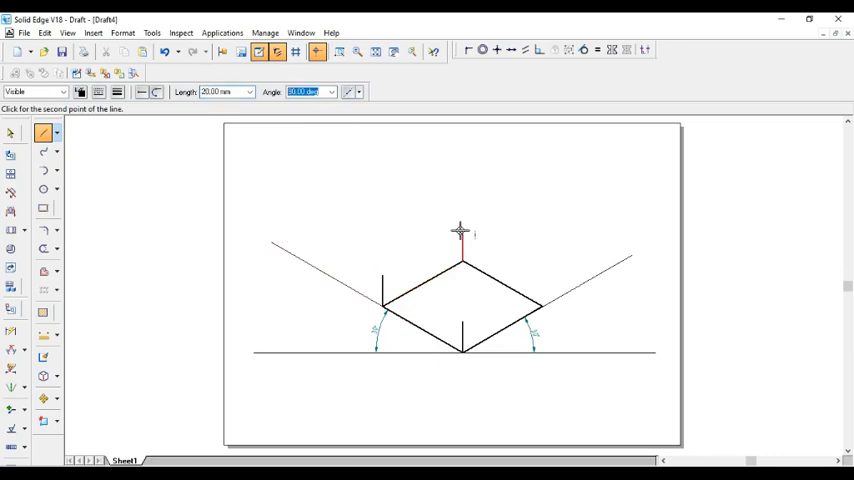
Place the 20 mm vertical edge rising from the back corner of the base
left_click(540, 307)
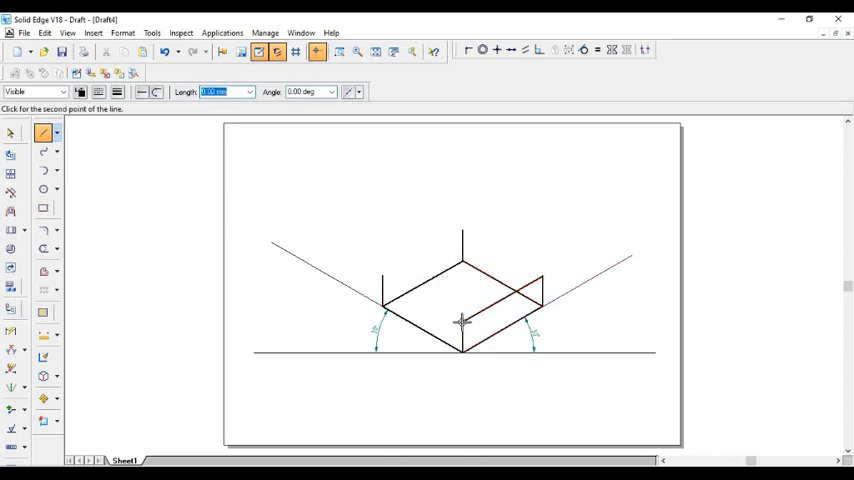
mouse_move(450, 250)
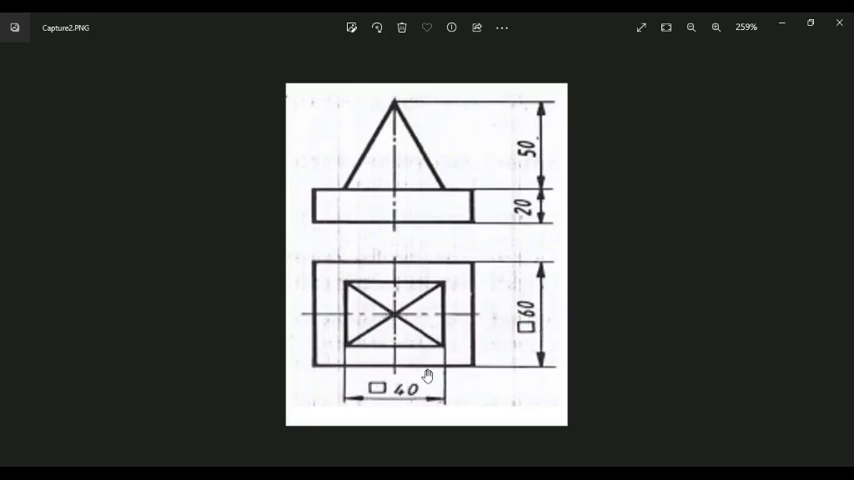
mouse_move(377, 146)
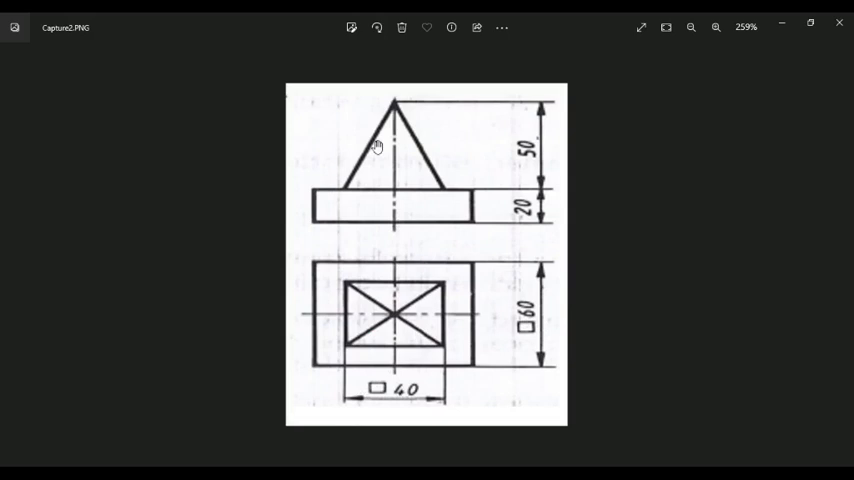
mouse_move(470, 342)
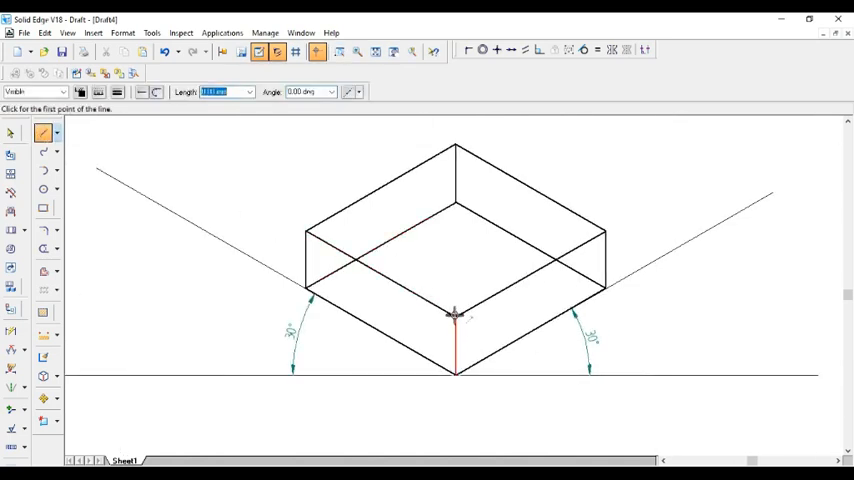
Finish the slab's front vertical edge and draw an inward offset line marking the pyramid base
left_click(307, 288)
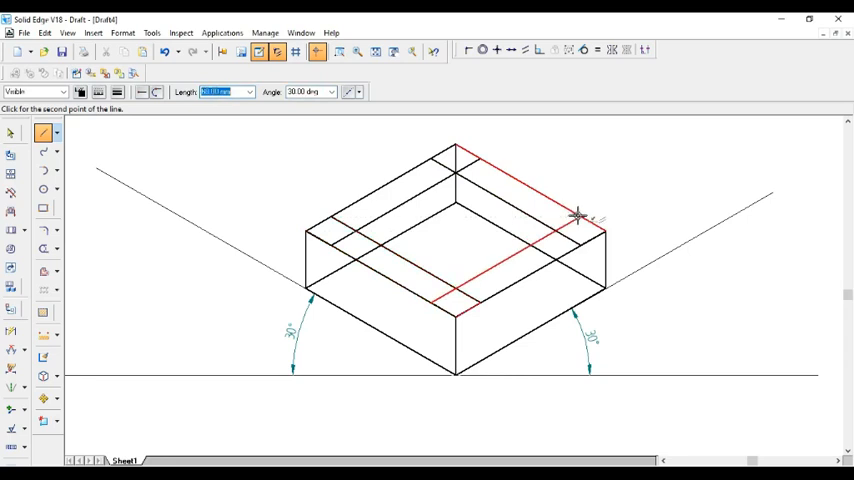
left_click(578, 215)
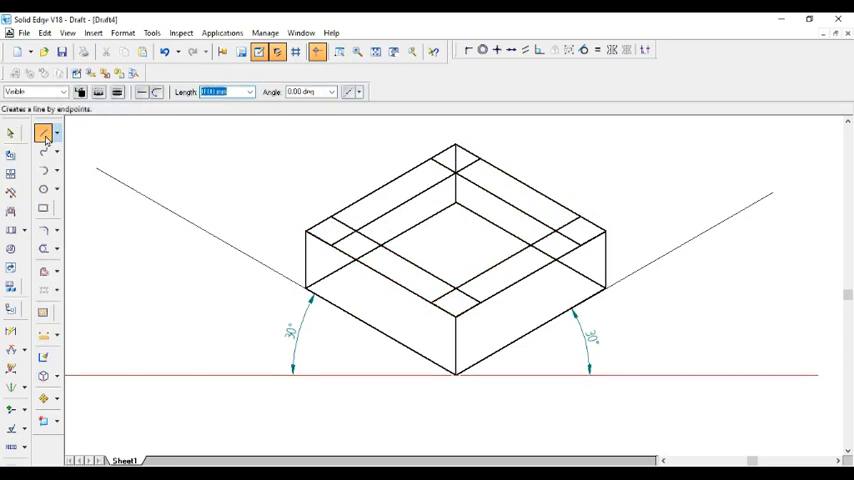
left_click(44, 134)
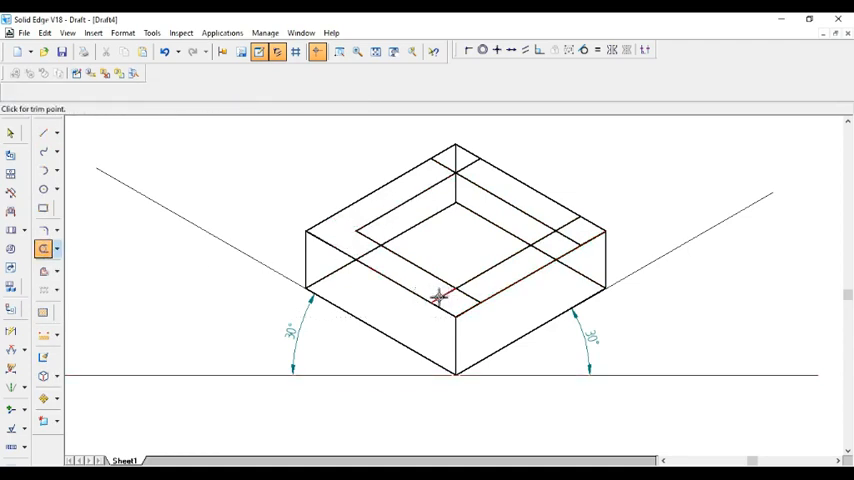
Trim the excess construction lines on the slab top back to the 40 mm pyramid base
left_click_drag(440, 297, 563, 240)
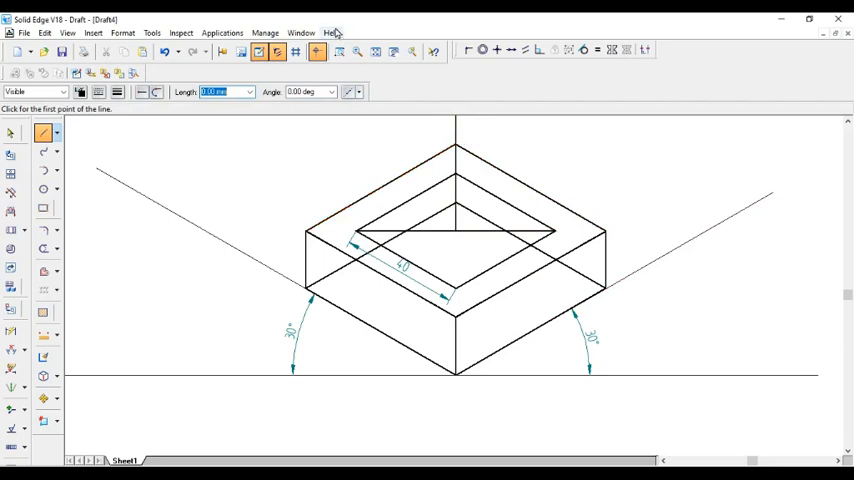
Fit the view, then draw slant edges from the 50 mm apex to the base corners
left_click(357, 51)
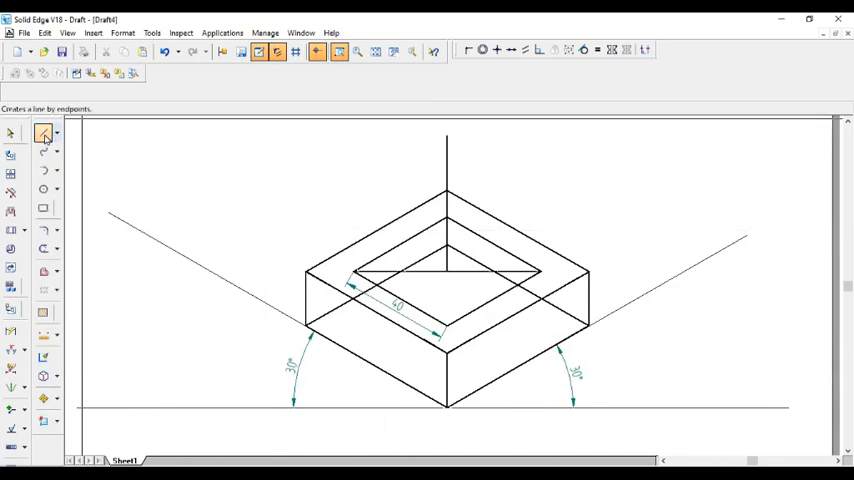
left_click(44, 133)
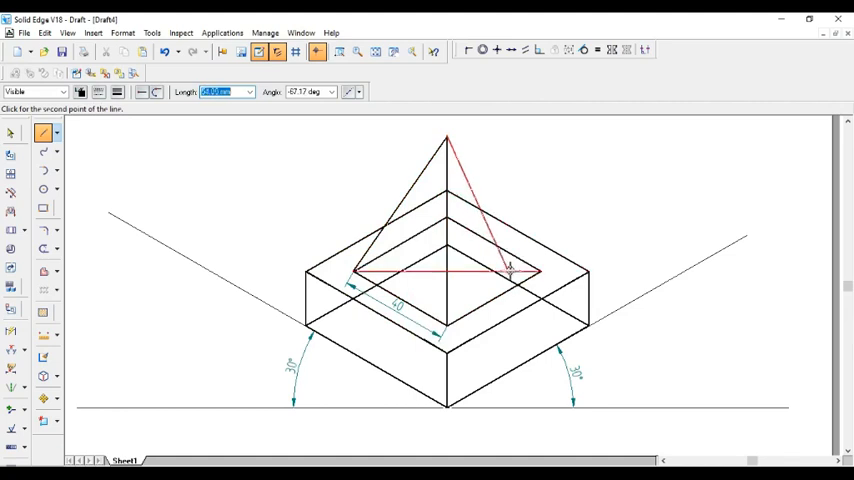
left_click(510, 270)
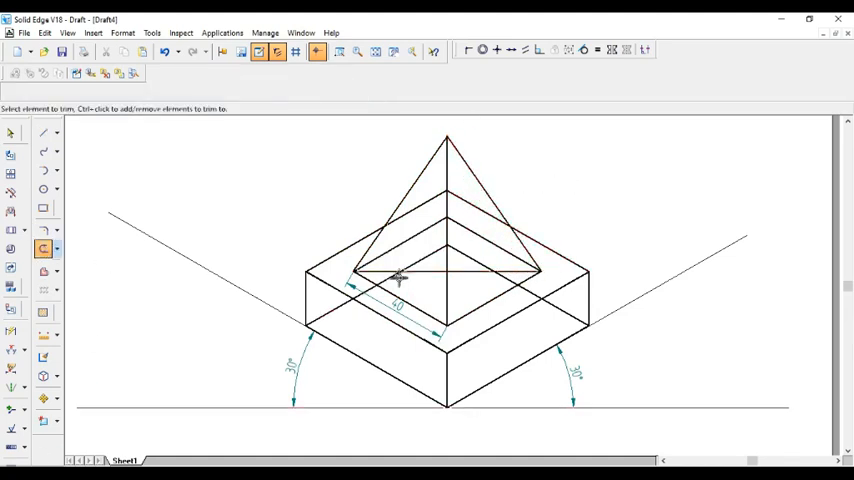
Trim the hidden line crossing the pyramid base and the hidden part of its outline
left_click(400, 276)
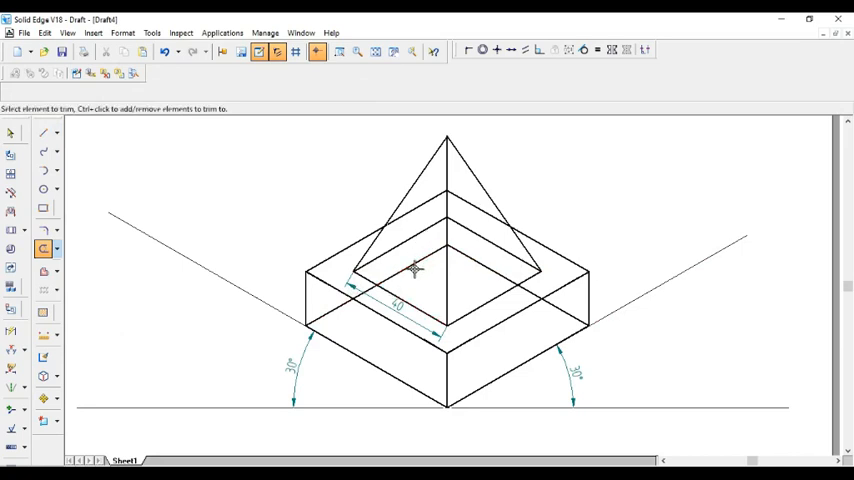
left_click(485, 263)
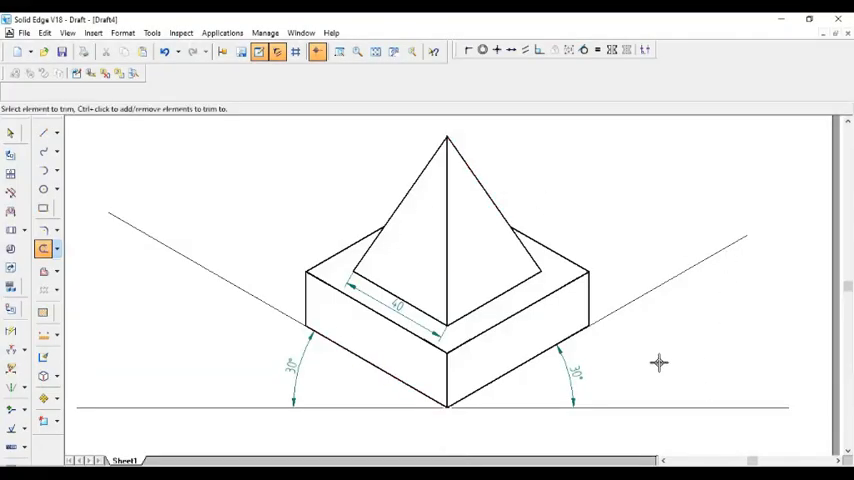
mouse_move(108, 130)
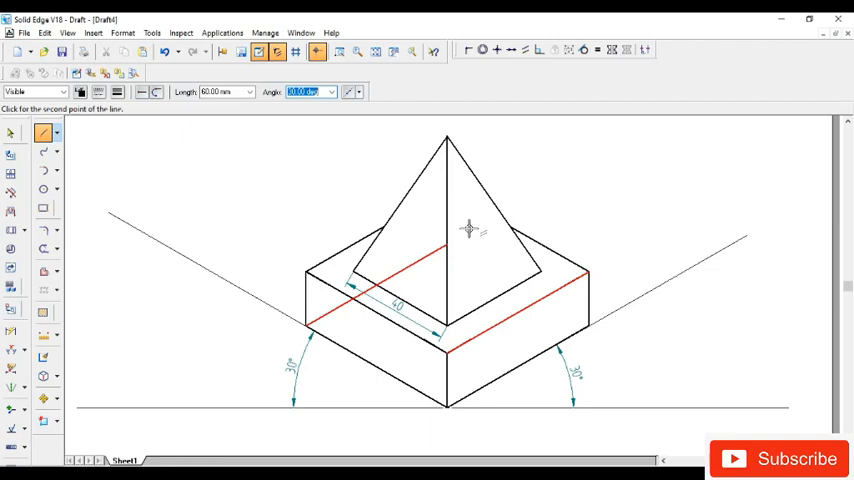
Draw the slab's hidden back edges, make them dashed, and begin a hidden pyramid edge
left_click(590, 328)
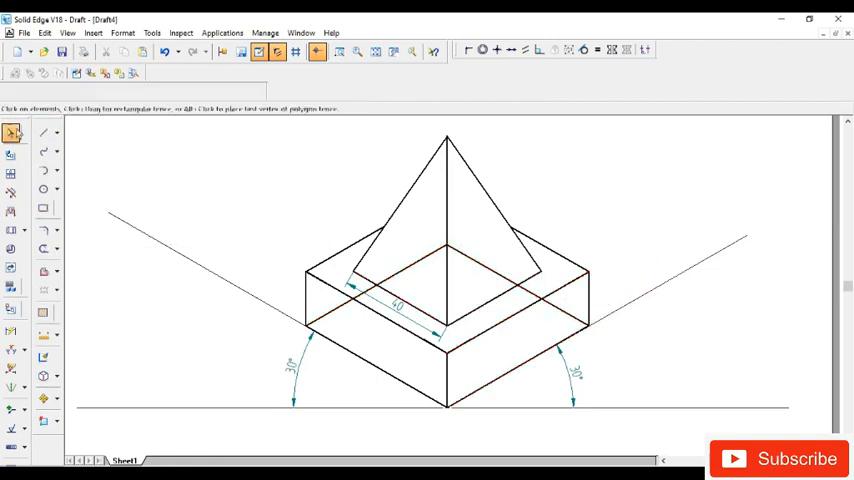
left_click(306, 327)
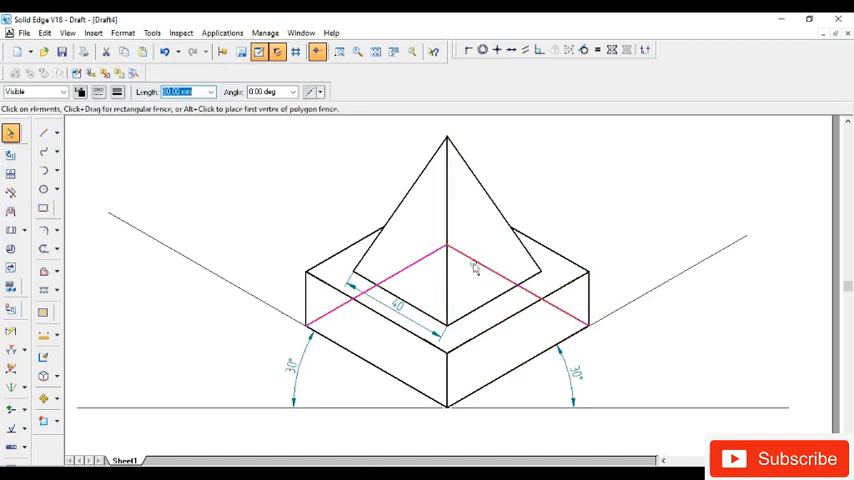
left_click(100, 91)
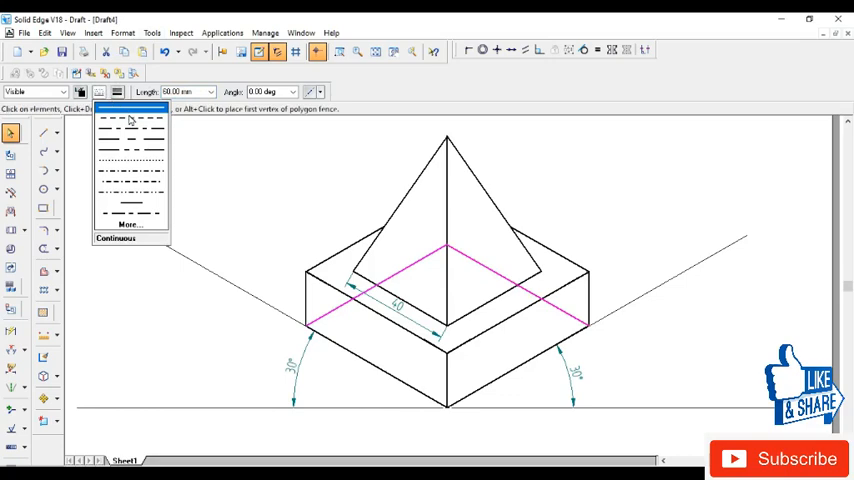
left_click(130, 108)
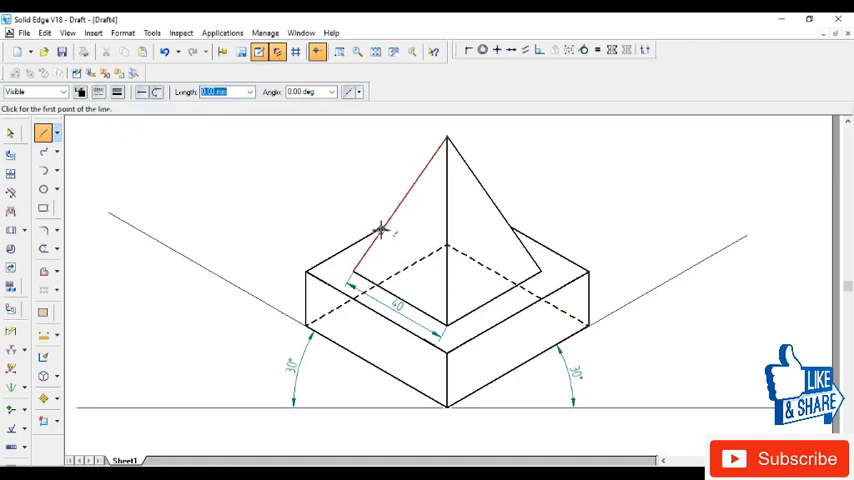
left_click(380, 230)
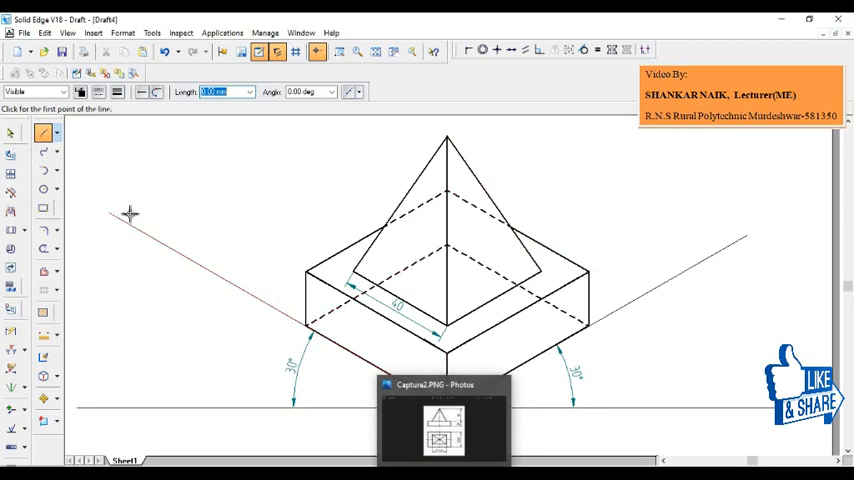
mouse_move(43, 248)
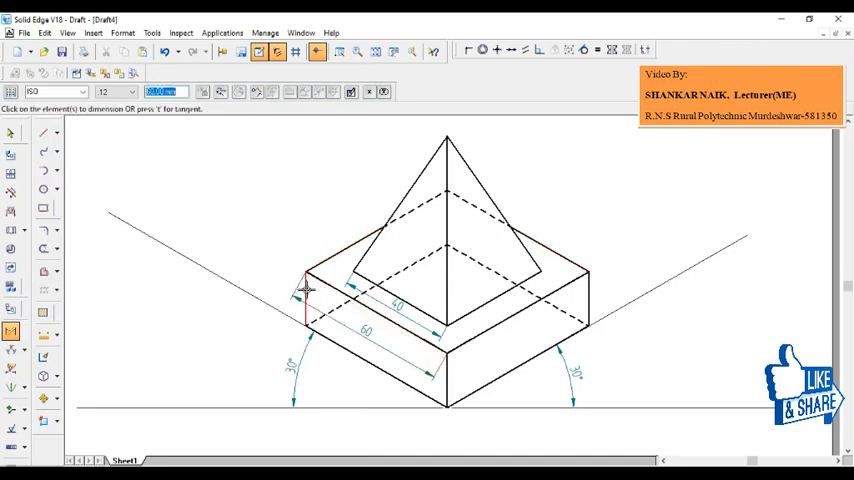
Place the 20 mm slab height dimension with the Distance Between tool
left_click(305, 290)
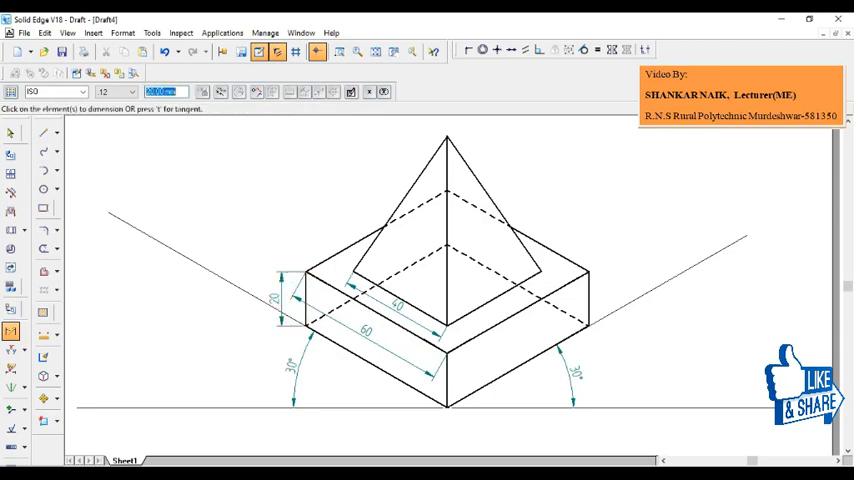